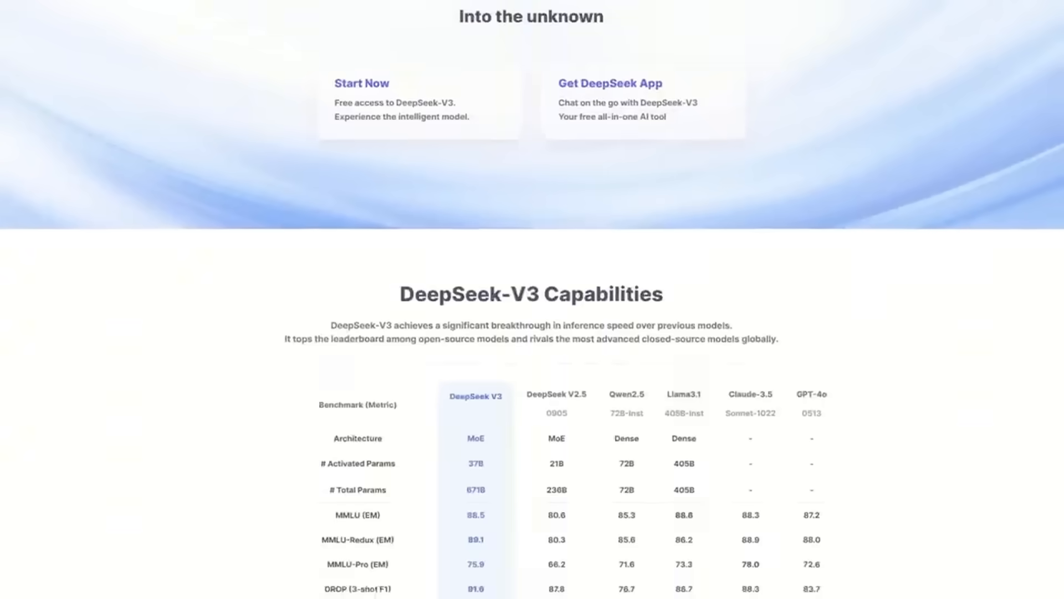
# - Scroll down the homepage until the DeepSeek-V3 Capabilities benchmark table is visible
pyautogui.scroll(-3)
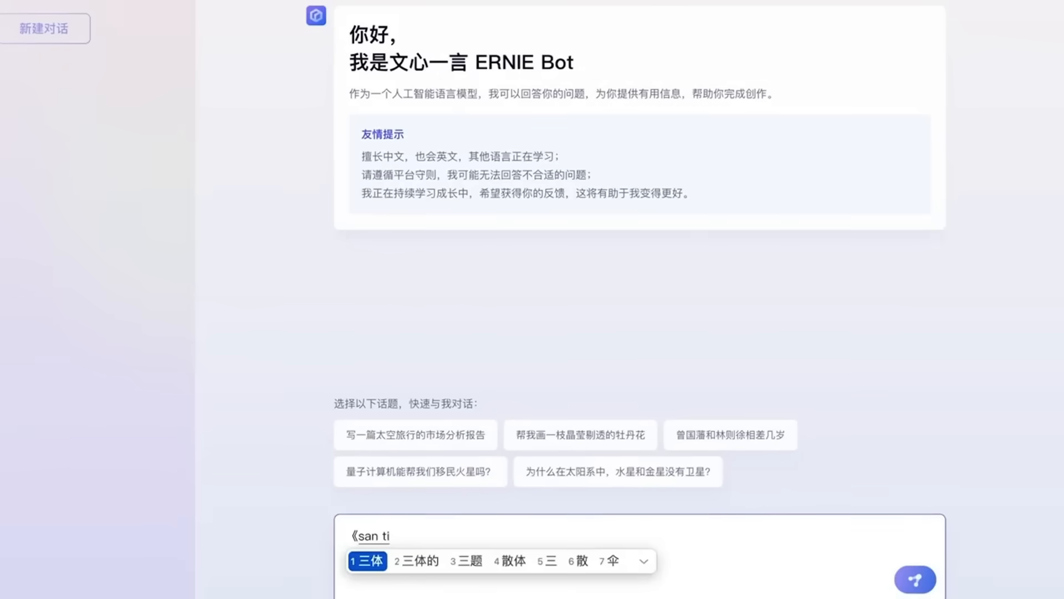
# - Send the chat question 《三体》的作者是哪里人? asking where the novel's author is from
pyautogui.click(914, 580)
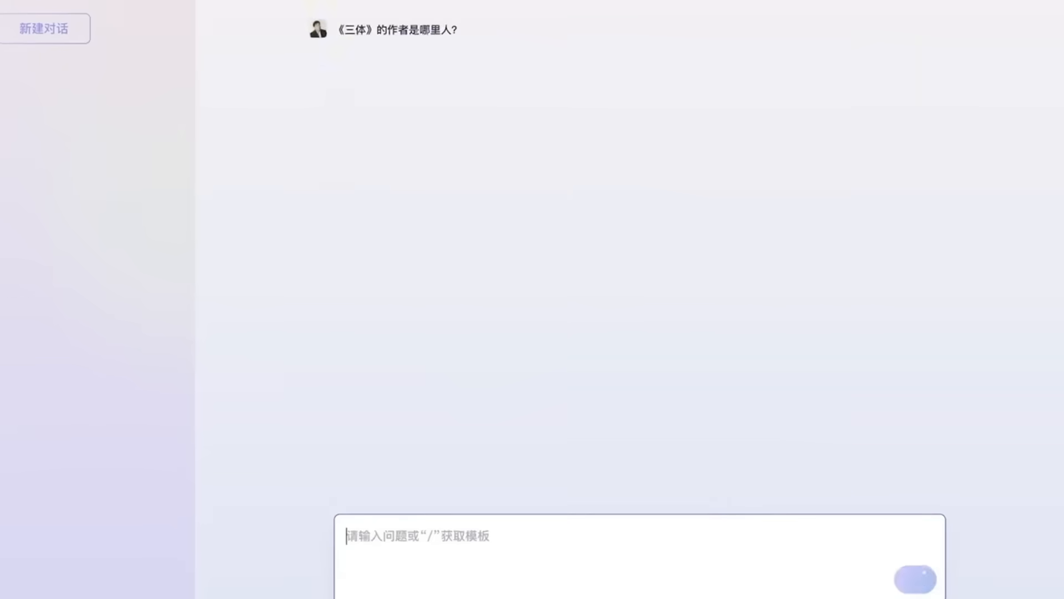